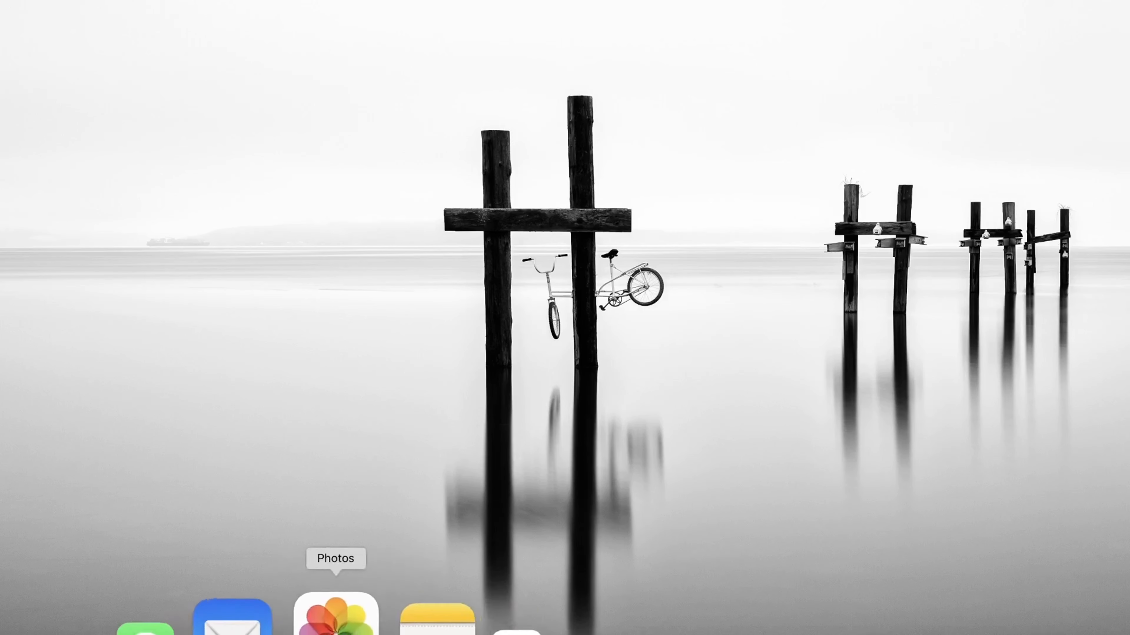
# Launch Safari from the Dock so its welcome introduction appears
pyautogui.click(337, 621)
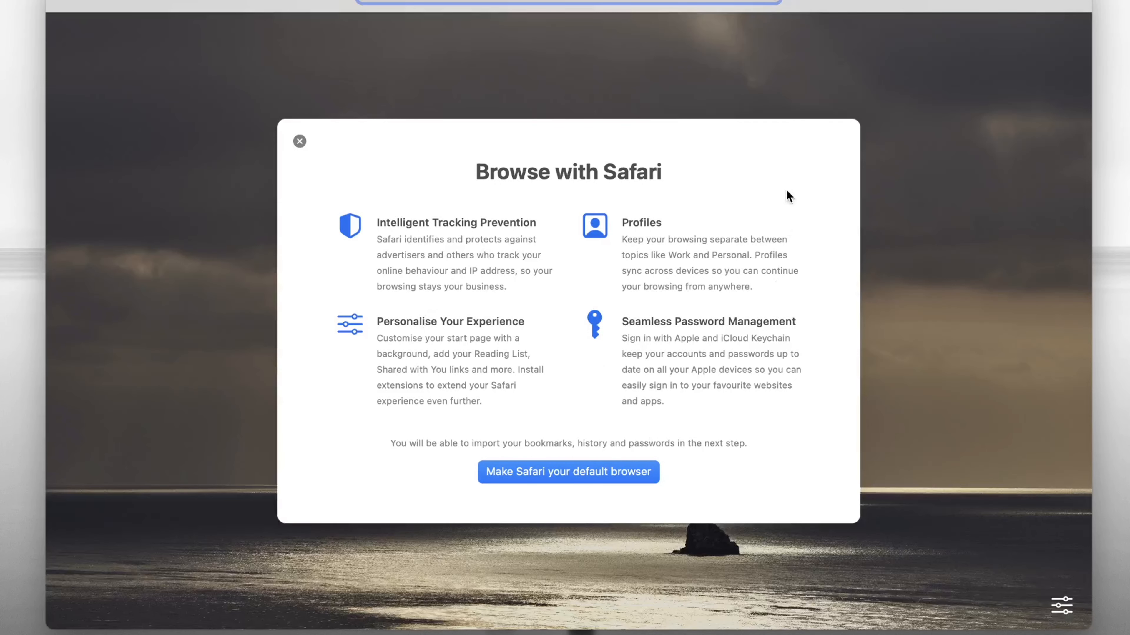
# Close the welcome intro, search Google for 'brave' and dismiss the cookie consent notice
pyautogui.click(299, 141)
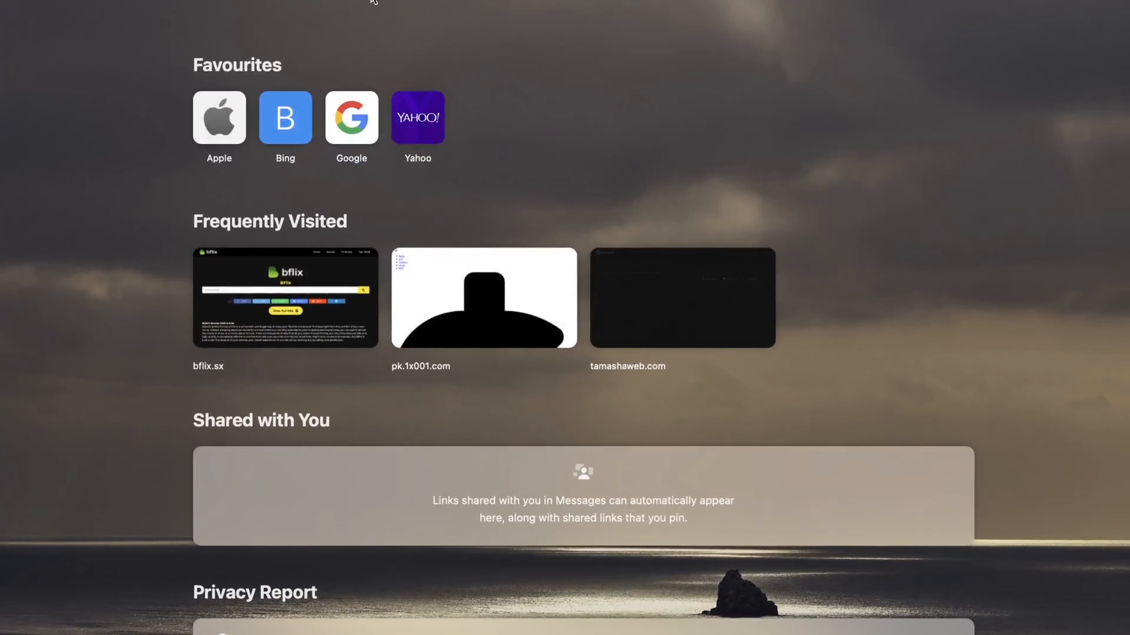
pyautogui.write('brave')
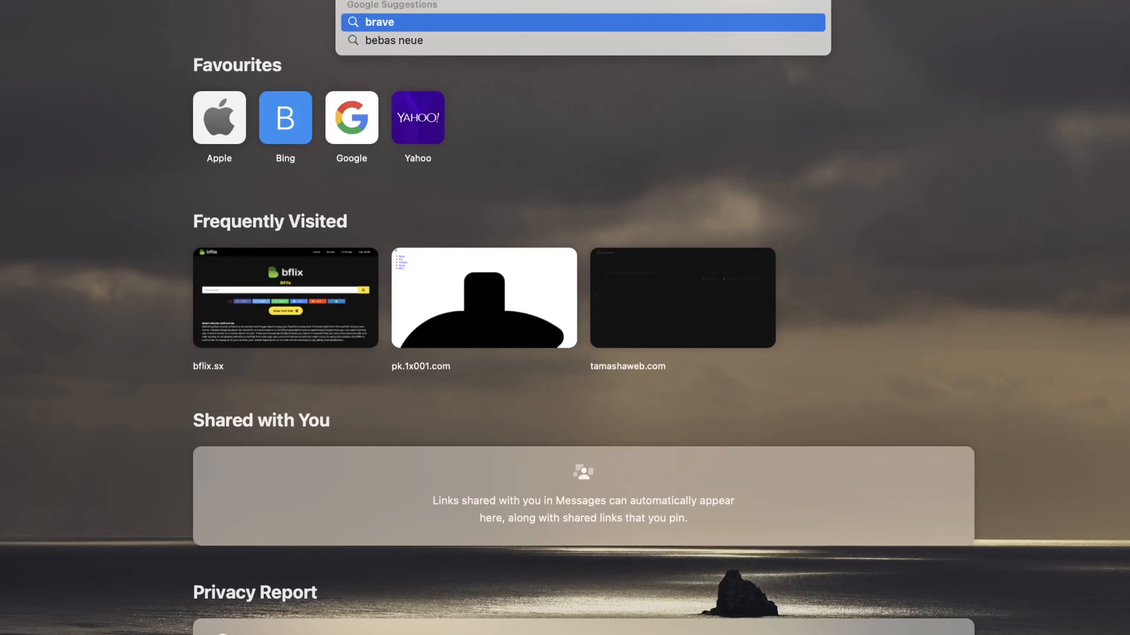
pyautogui.click(380, 23)
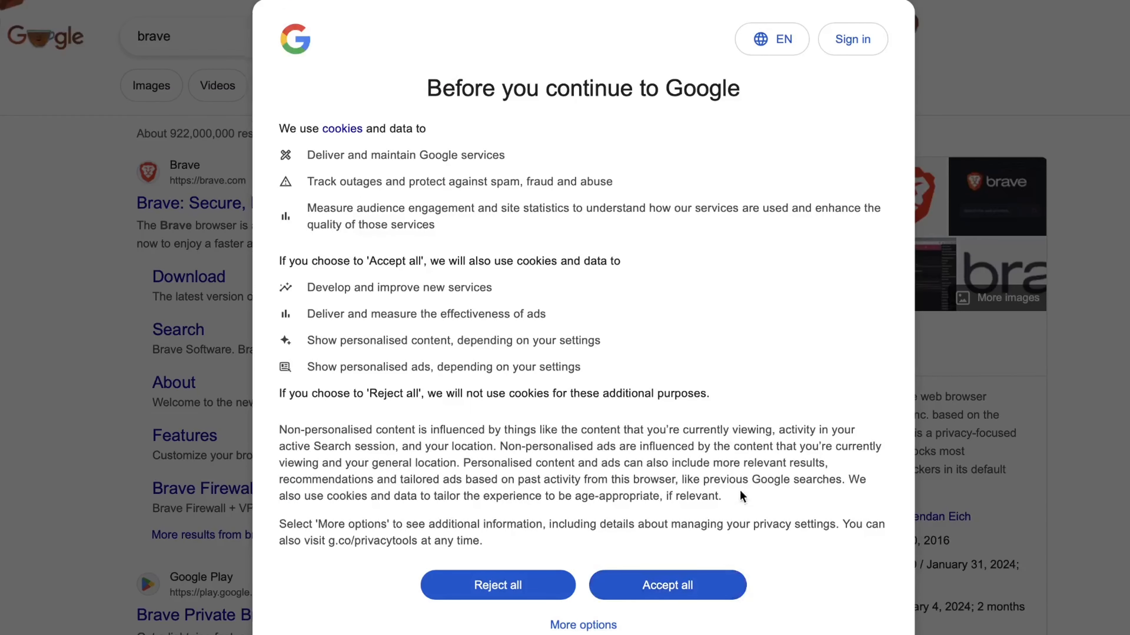
pyautogui.click(668, 585)
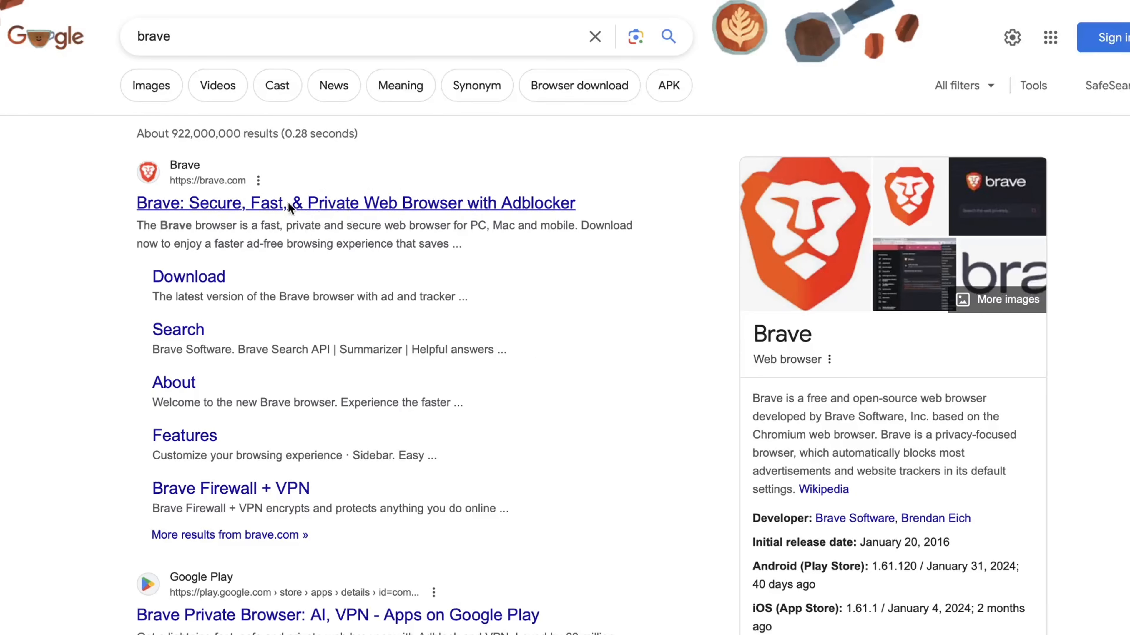
pyautogui.moveTo(244, 206)
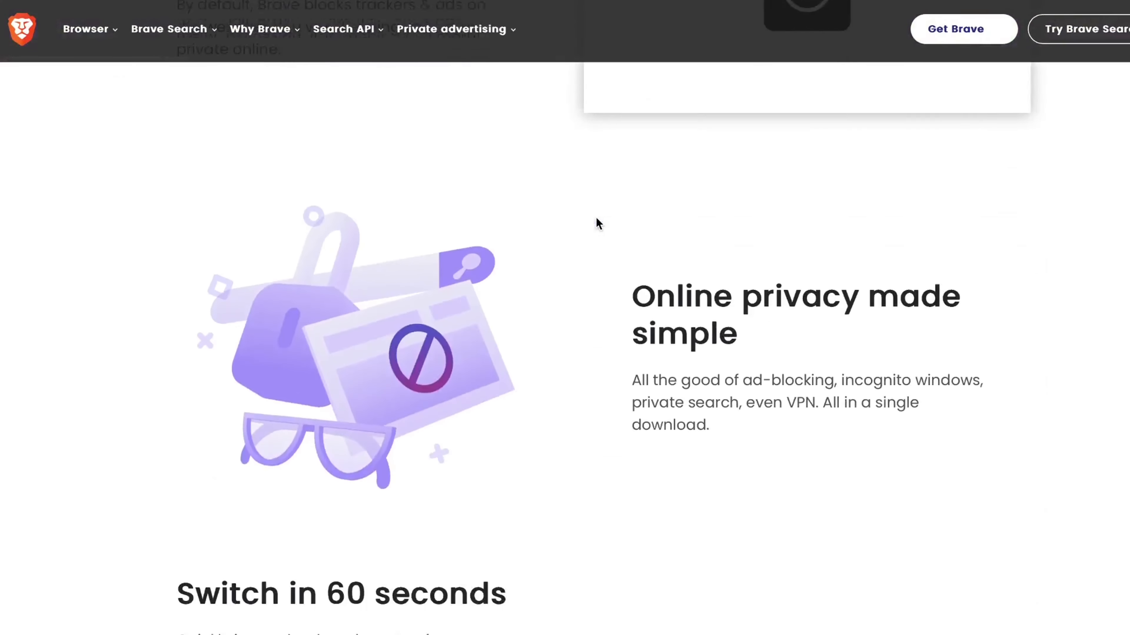
# Scroll the Brave homepage to review the Brave vs. other browsers privacy comparison table
pyautogui.scroll(3)
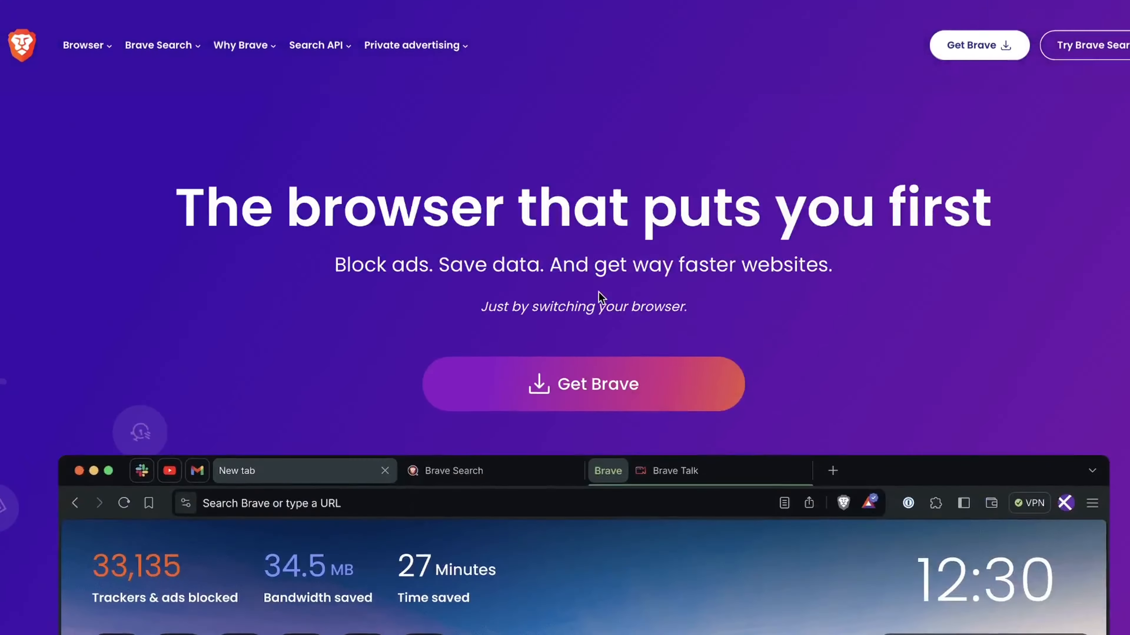
pyautogui.scroll(-3)
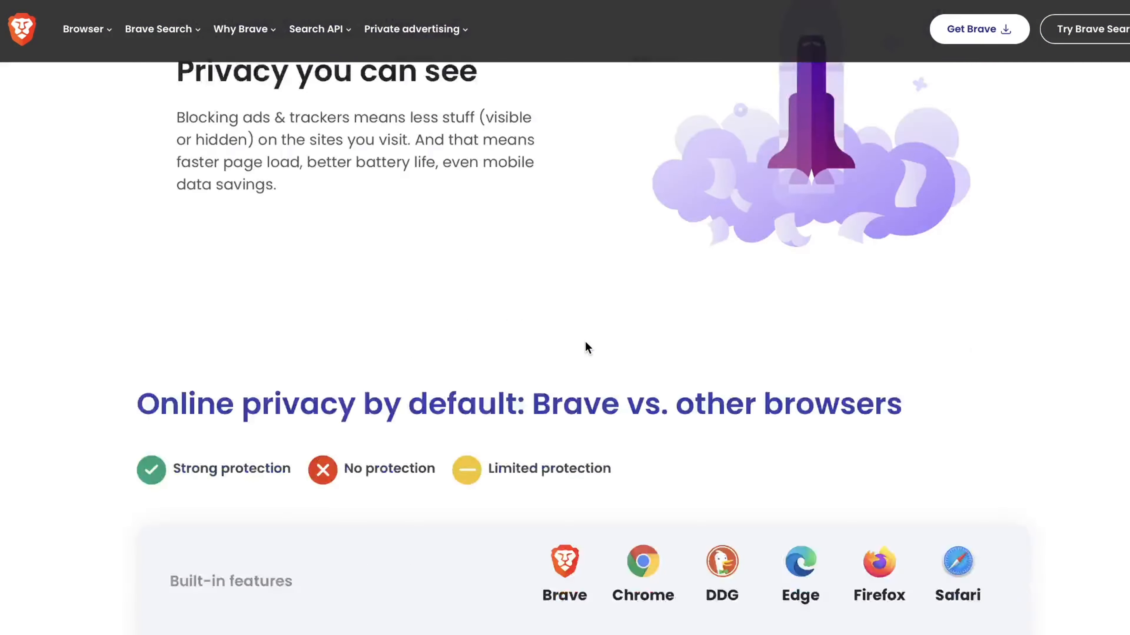
pyautogui.scroll(-3)
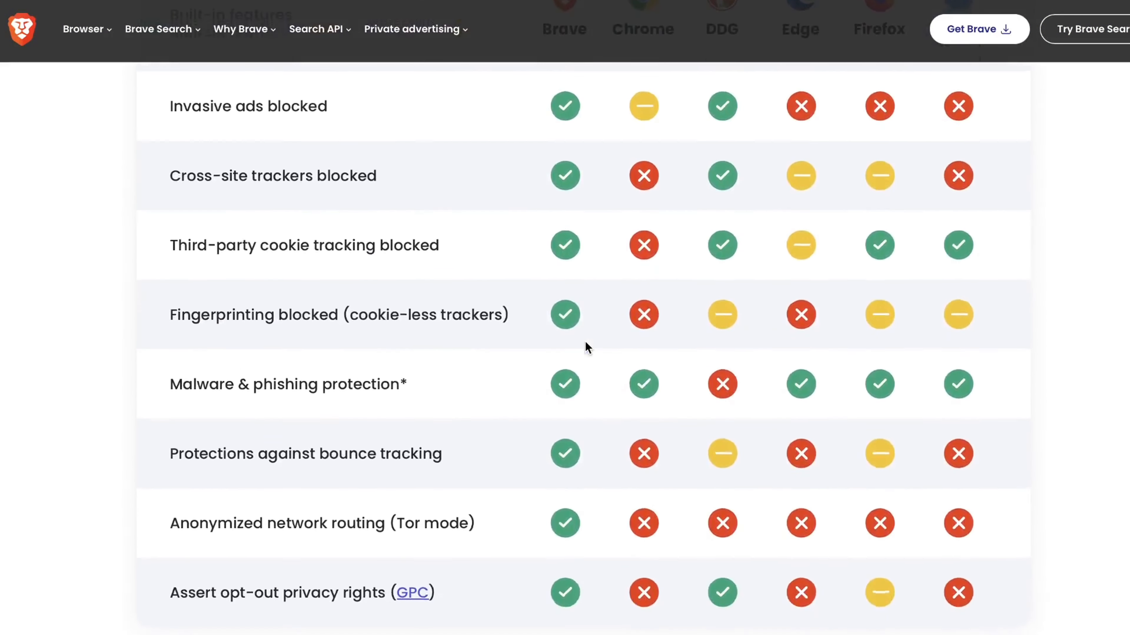
pyautogui.scroll(3)
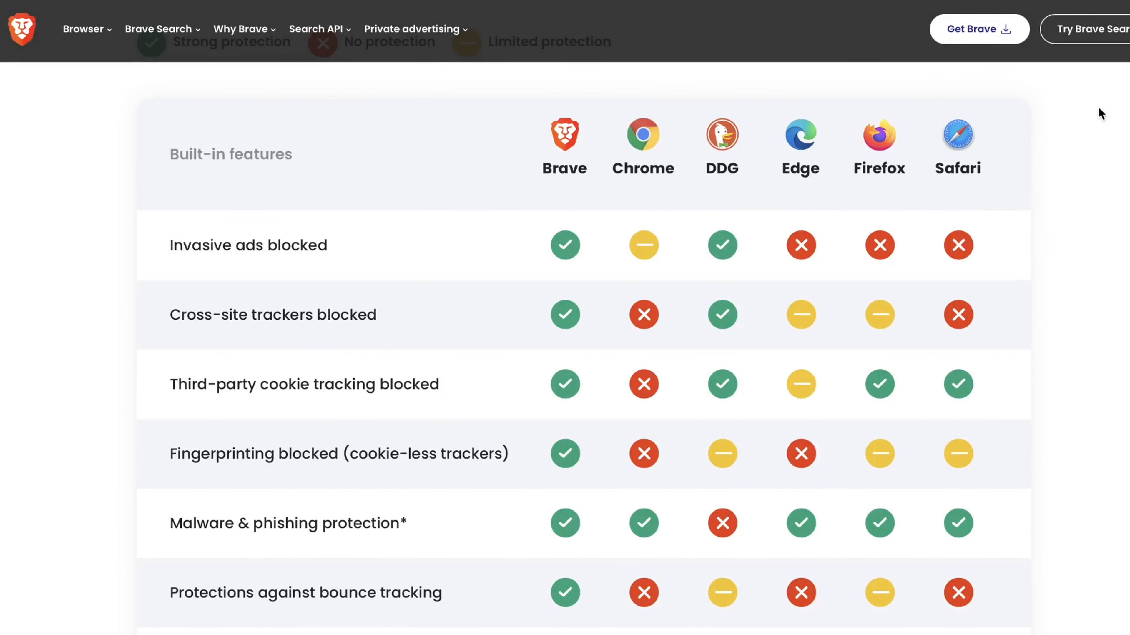
pyautogui.moveTo(715, 260)
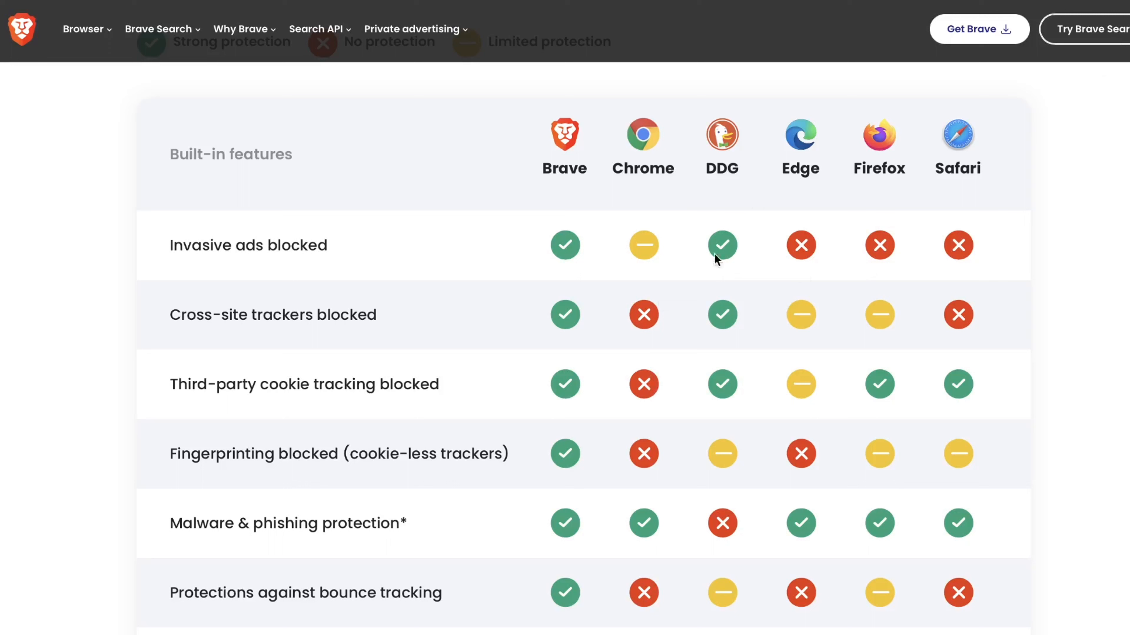
pyautogui.moveTo(708, 303)
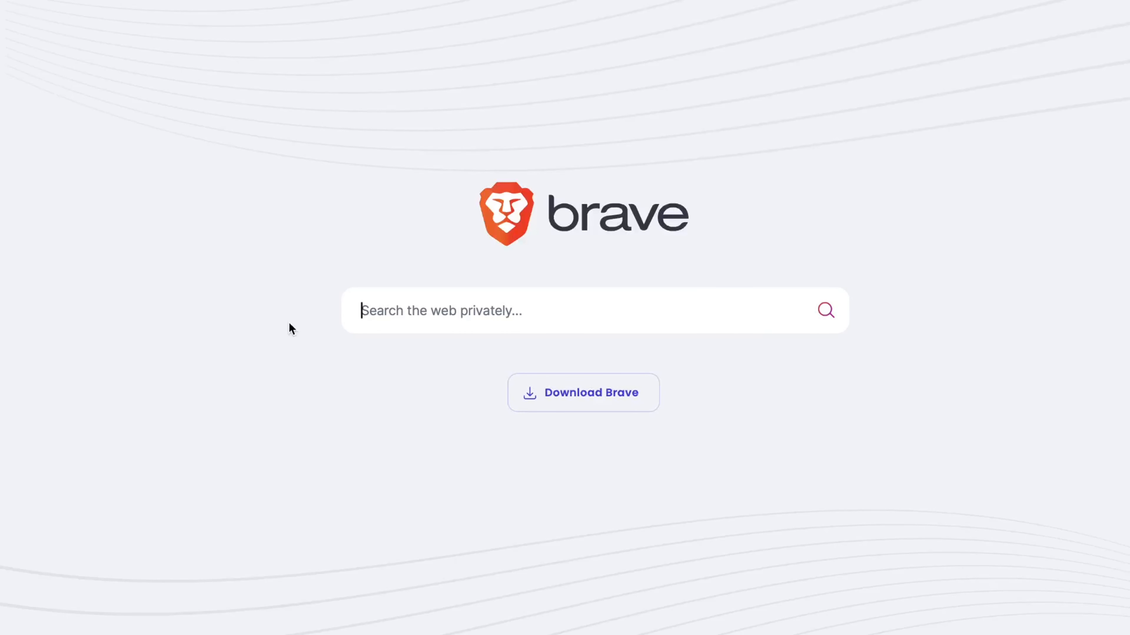
pyautogui.moveTo(521, 359)
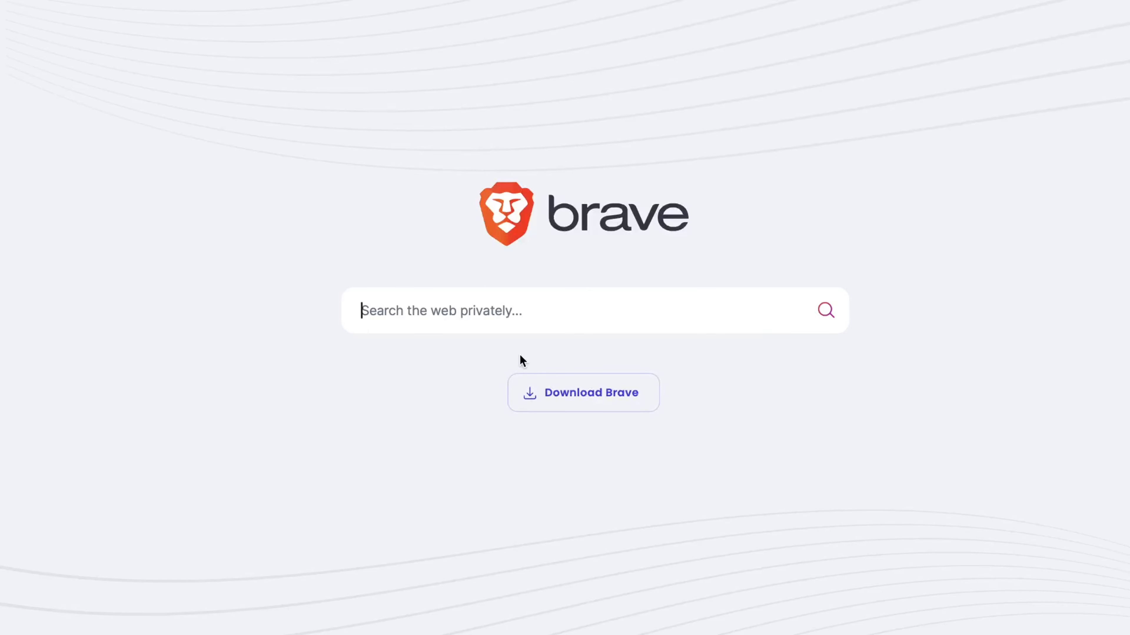
# Search Brave Search for 'how to make money online' and look through the results
pyautogui.write('how to make money online')
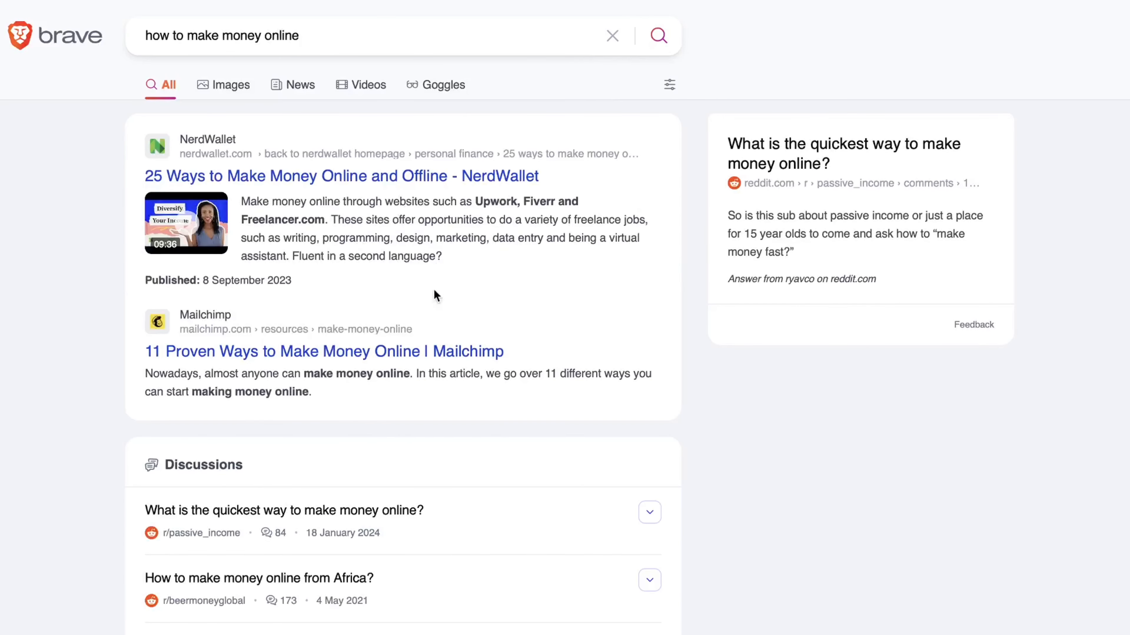
pyautogui.scroll(-3)
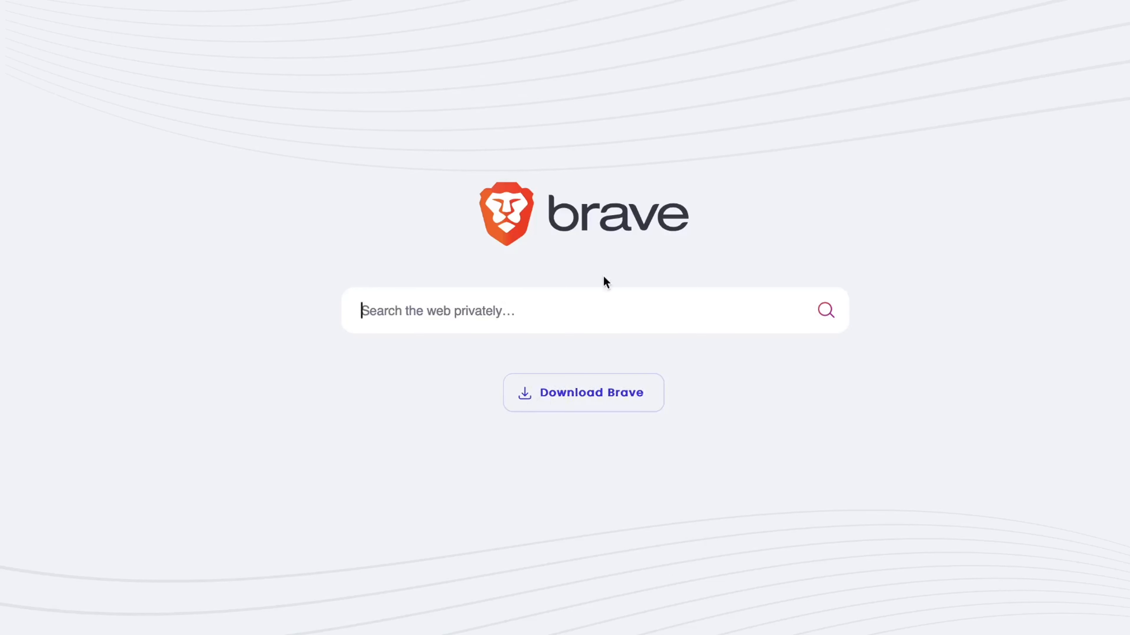
pyautogui.moveTo(577, 410)
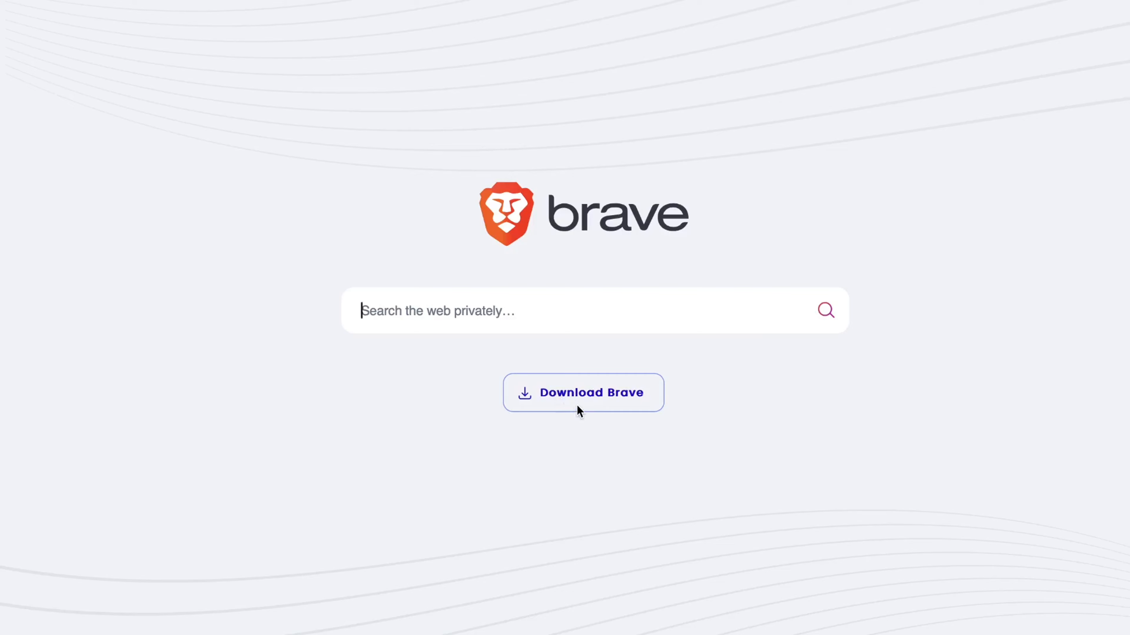
# Go to the Brave Browser Download page and start getting Brave for macOS
pyautogui.click(582, 393)
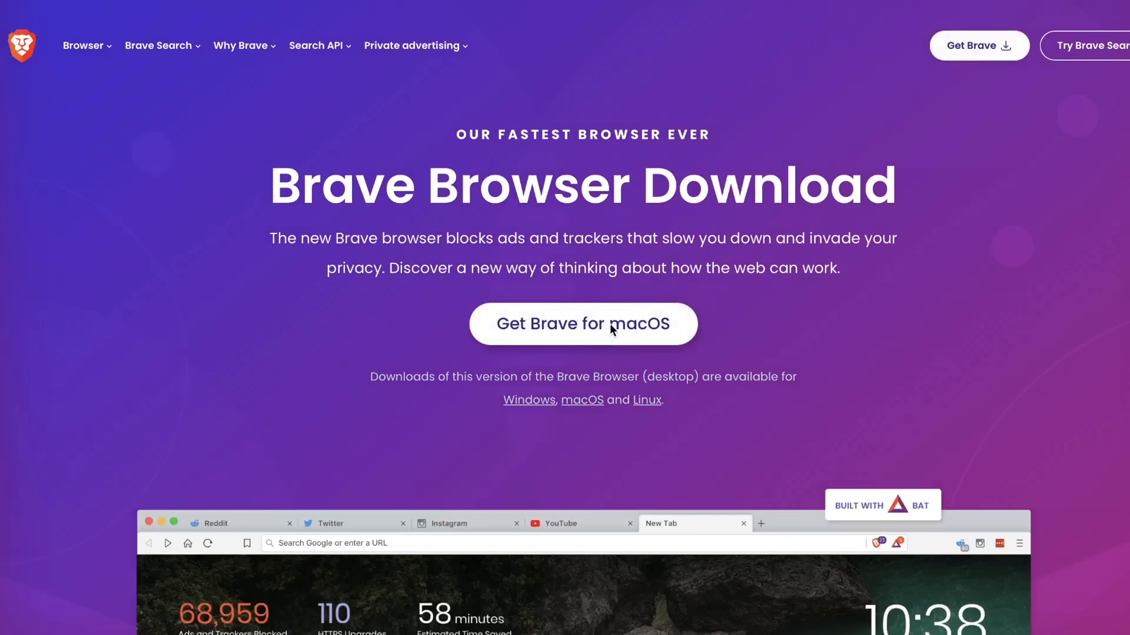
pyautogui.click(607, 331)
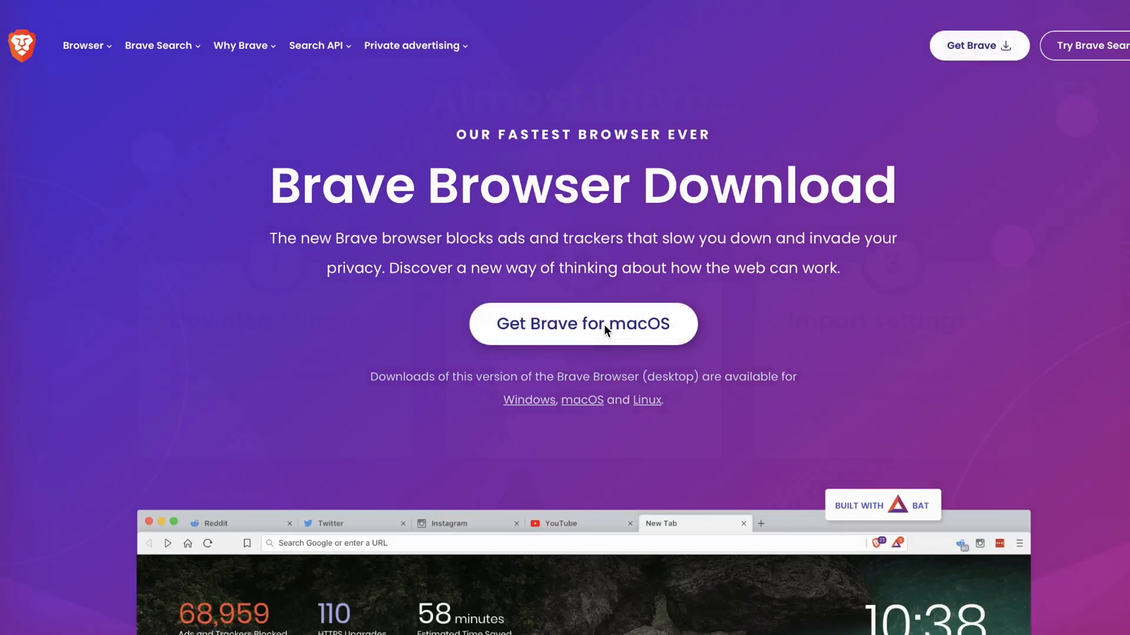